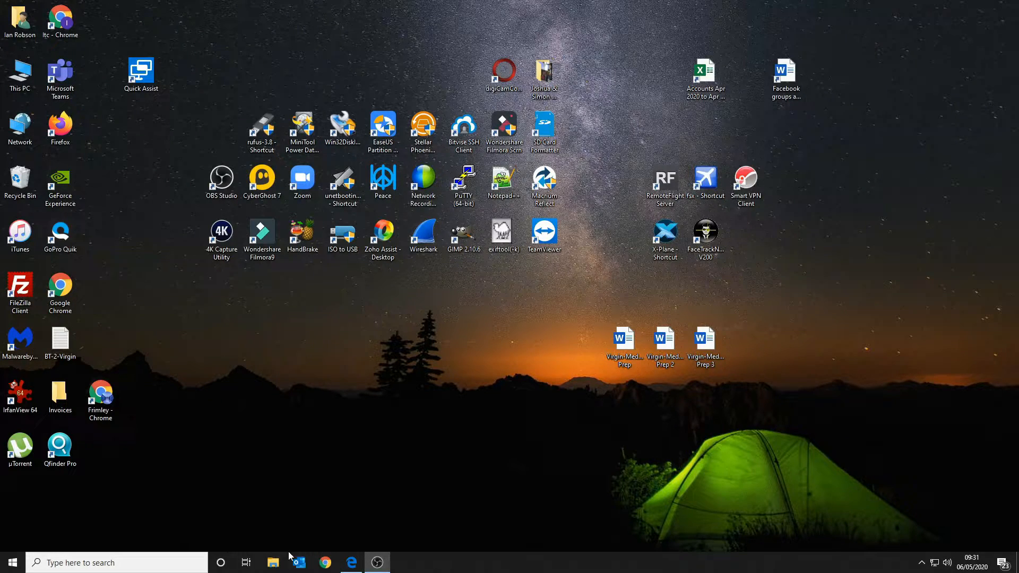
# Bring up the Elgato Gaming Hardware Drivers help article in Edge and deselect the heading
pyautogui.click(351, 563)
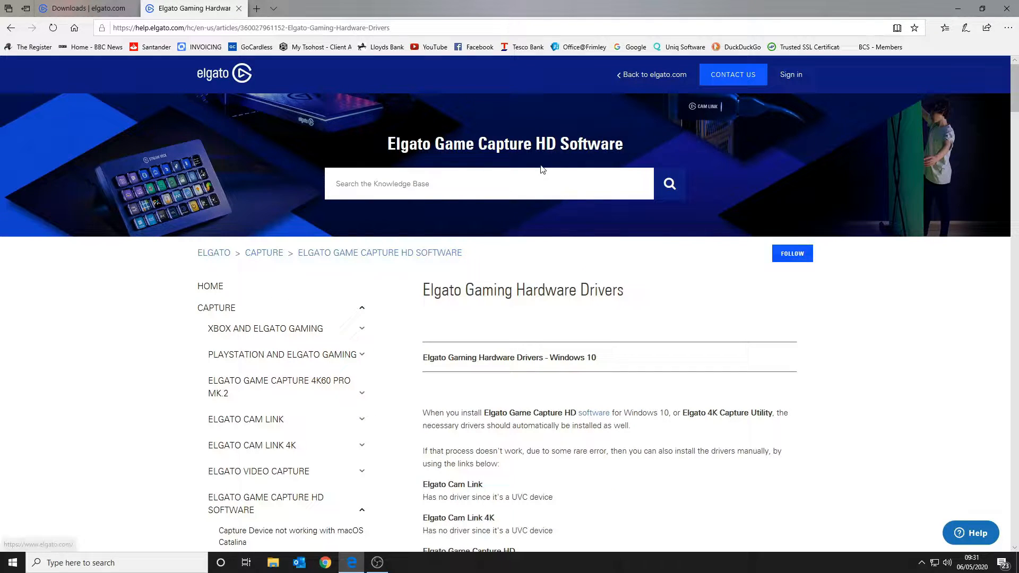
pyautogui.moveTo(254, 261)
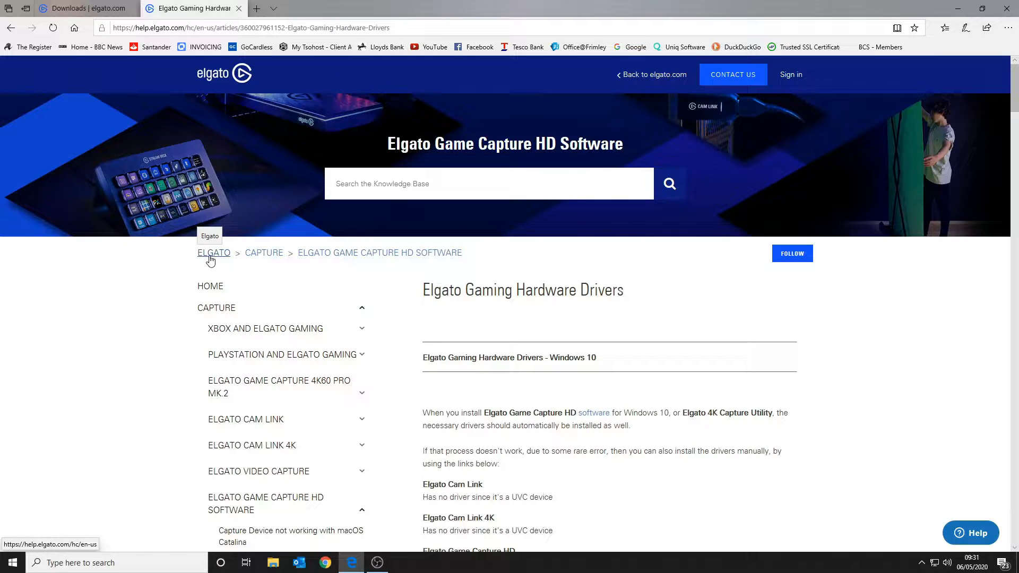
pyautogui.moveTo(379, 253)
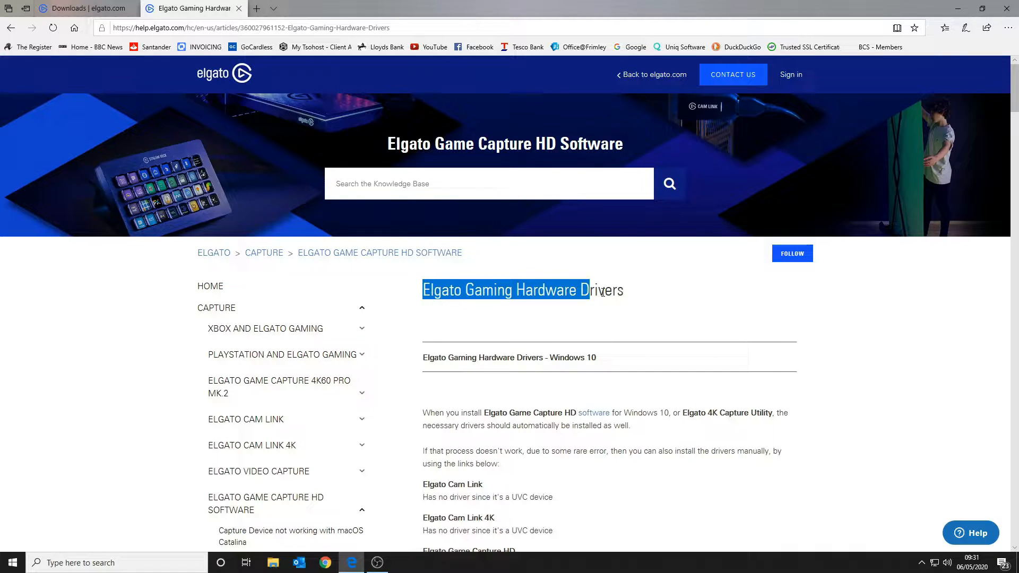
pyautogui.click(650, 303)
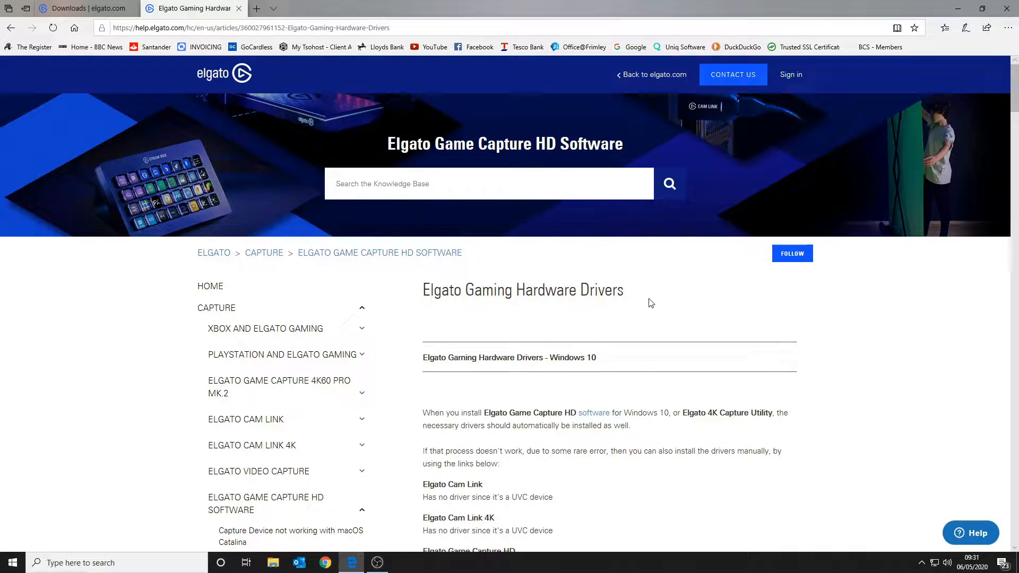
# Scroll the article down to the Windows 10 driver download links for each device
pyautogui.scroll(-3)
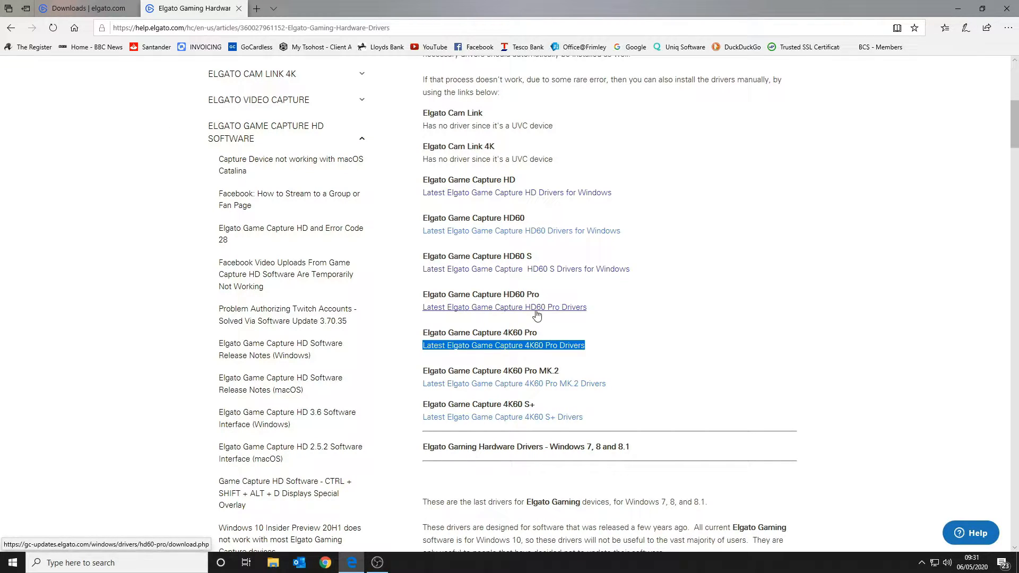
pyautogui.moveTo(546, 269)
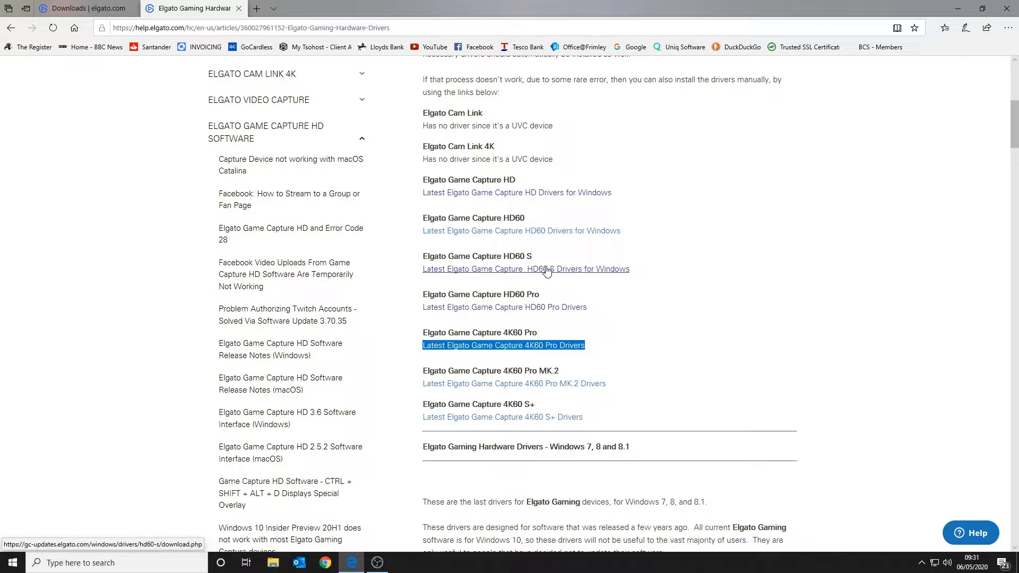
pyautogui.moveTo(549, 197)
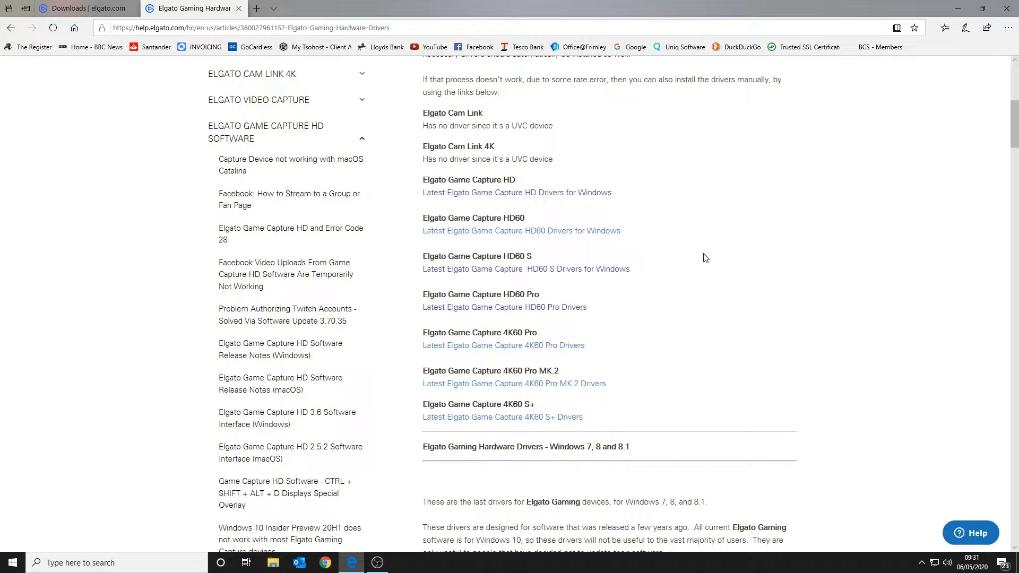
pyautogui.moveTo(583, 365)
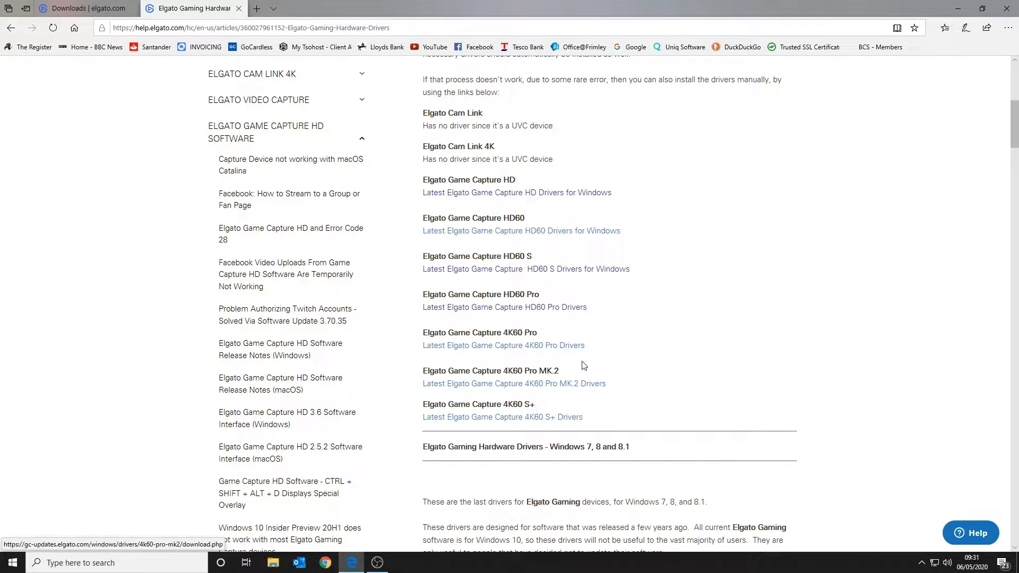
pyautogui.moveTo(919, 254)
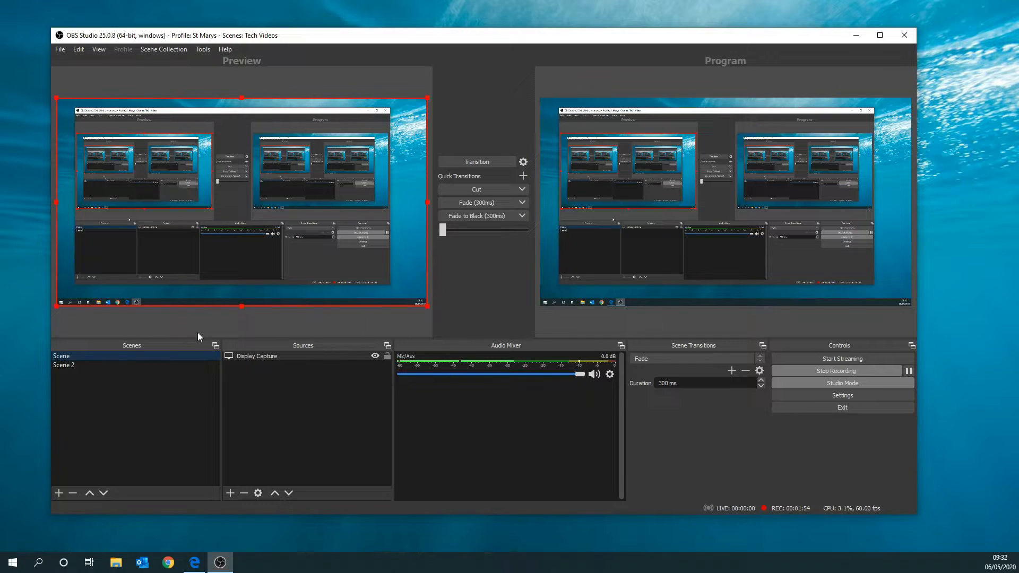
# Switch to Scene 2 and add a Video Capture Device source
pyautogui.click(63, 365)
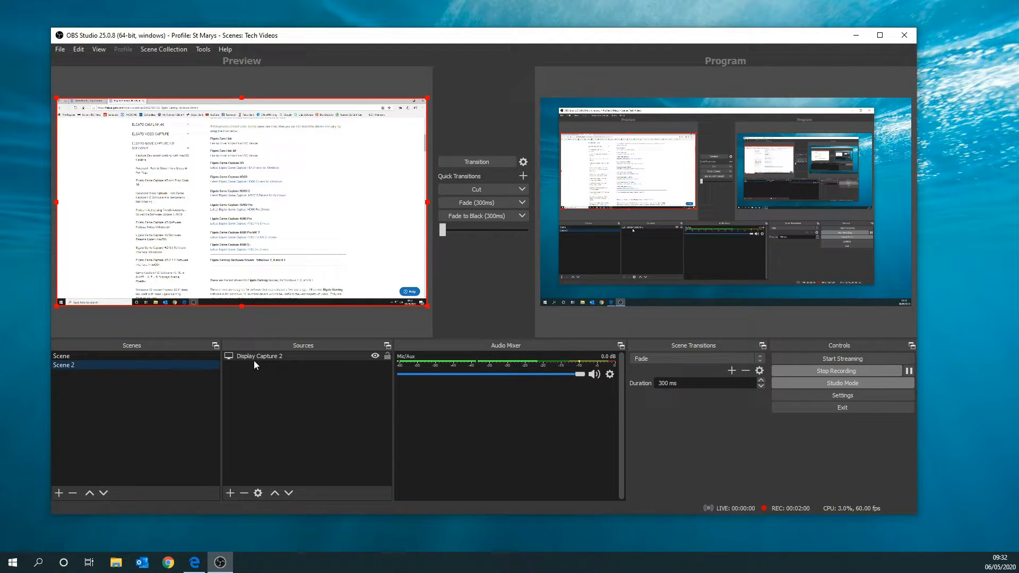
pyautogui.moveTo(234, 159)
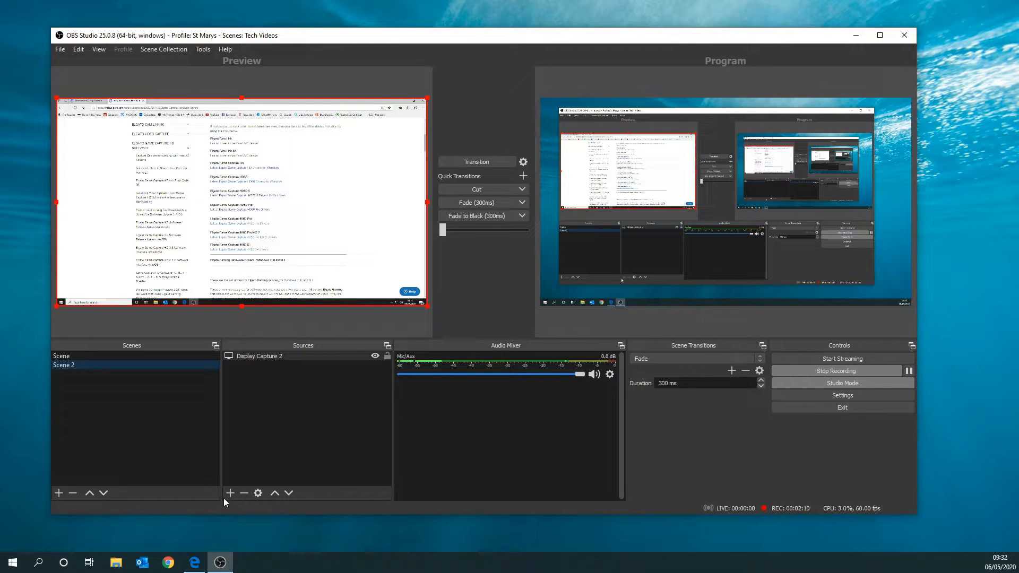
pyautogui.click(230, 493)
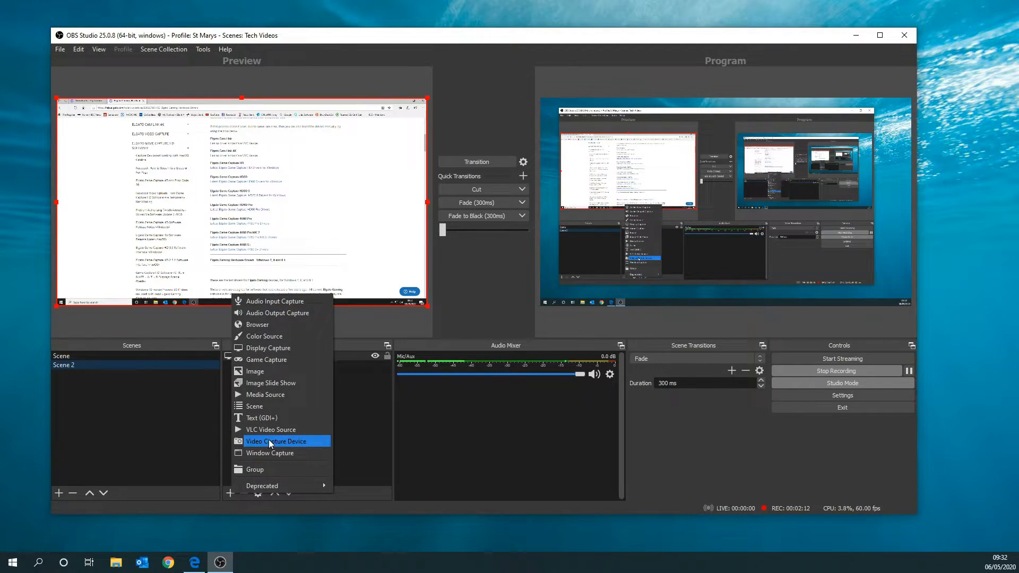
pyautogui.click(275, 441)
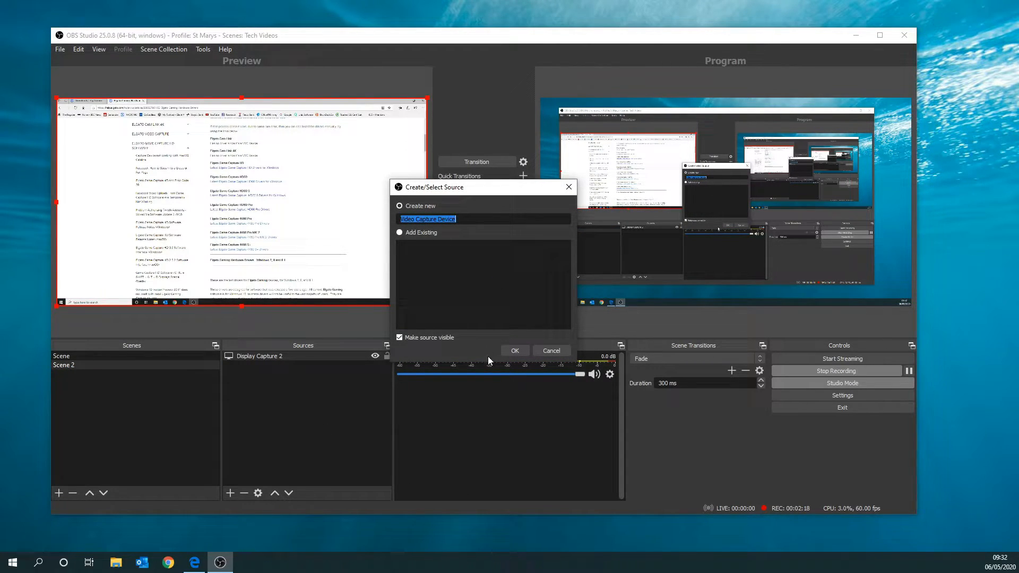
# Create the Video Capture Device source with Elgato Screen Link as the device
pyautogui.click(514, 351)
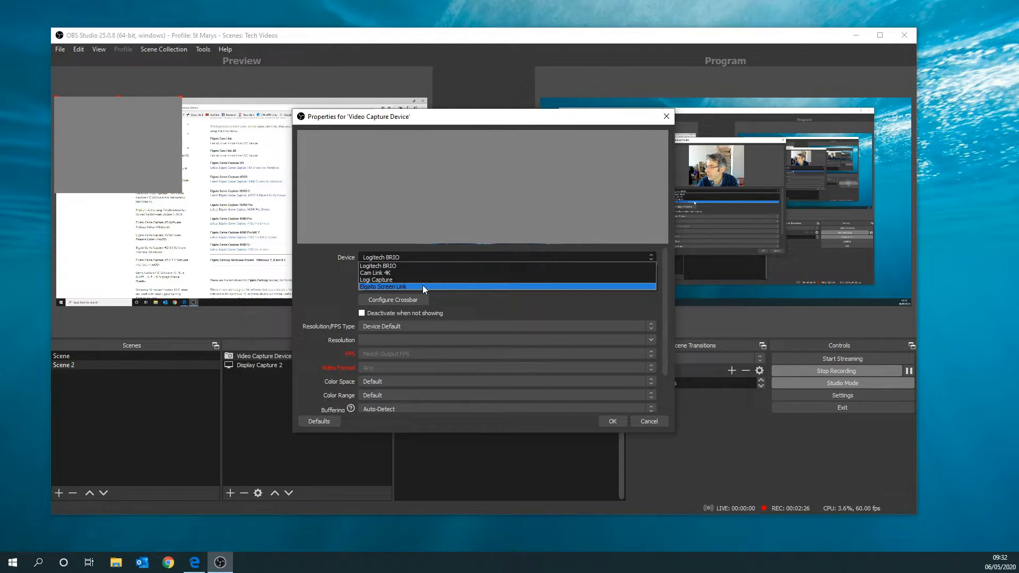
pyautogui.click(382, 286)
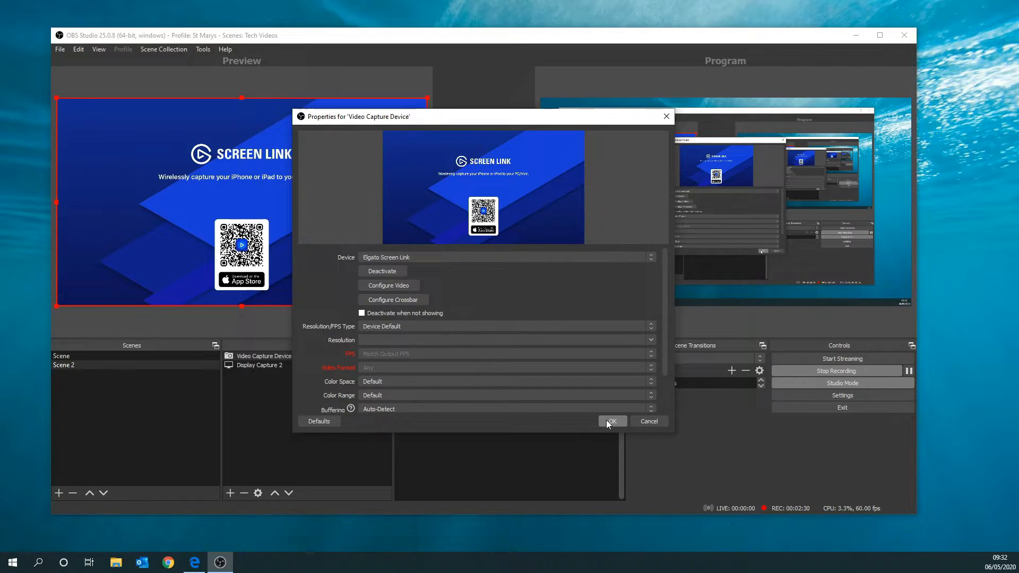
pyautogui.moveTo(593, 391)
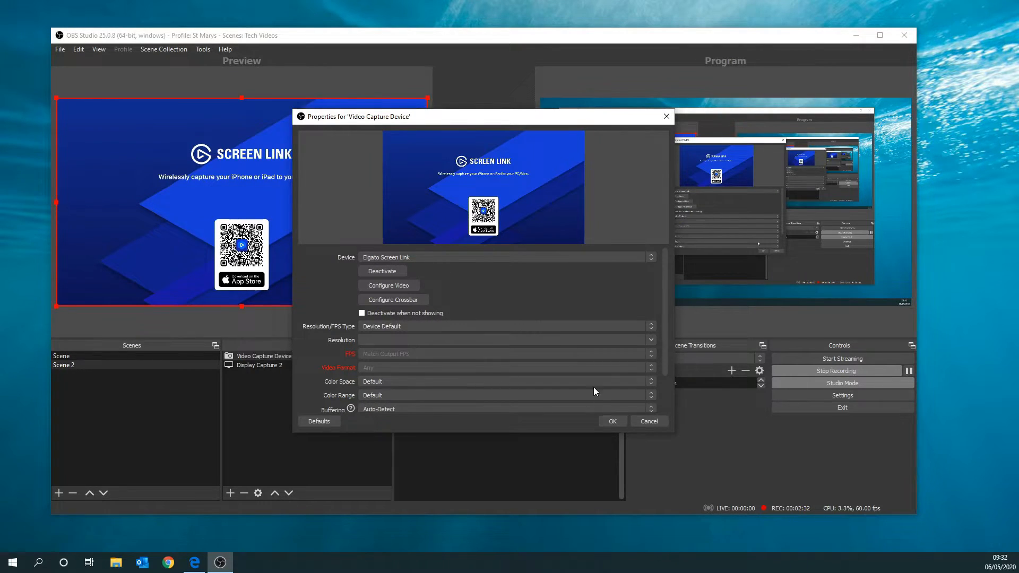
pyautogui.scroll(-3)
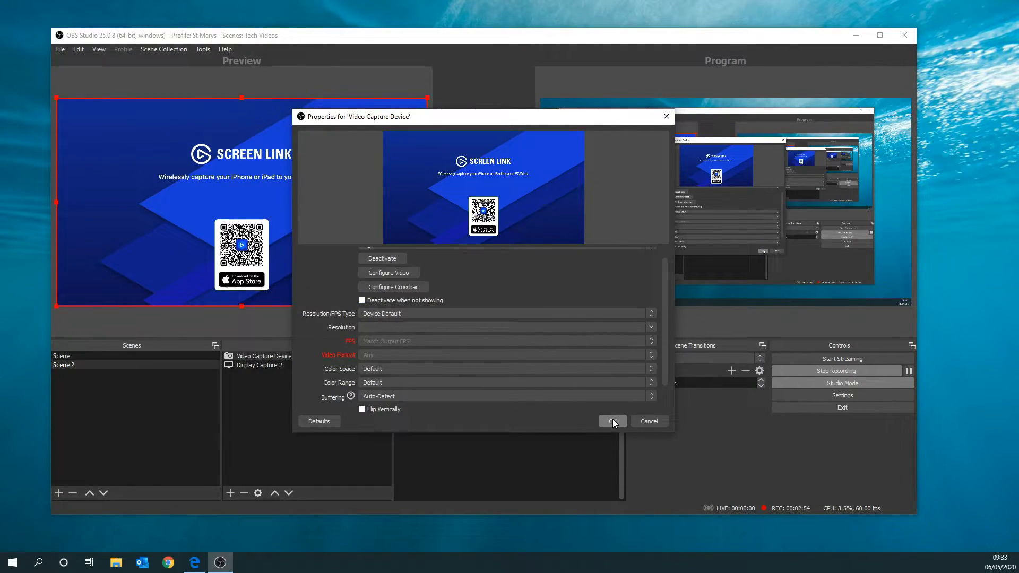
pyautogui.click(611, 421)
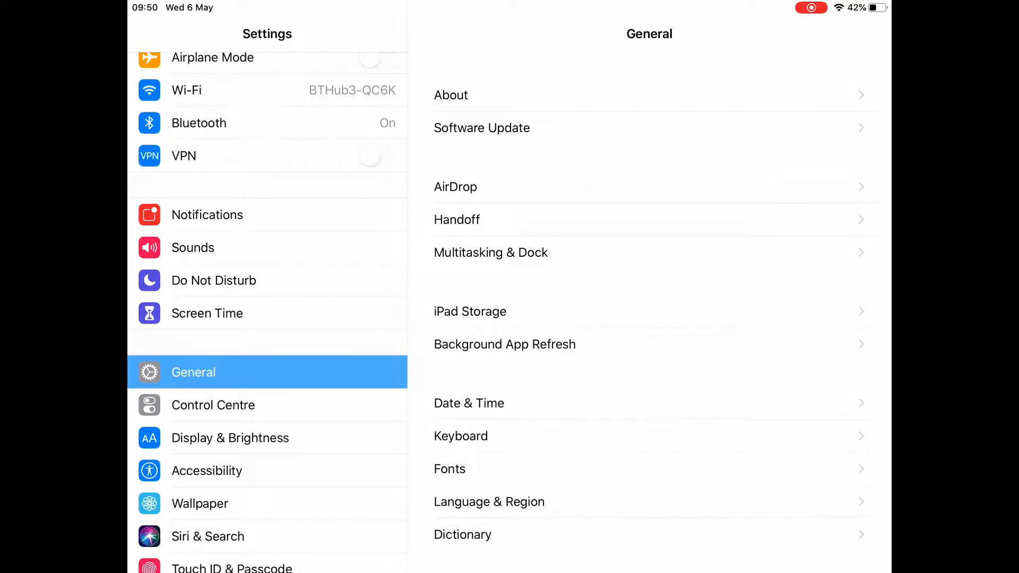
# Confirm Screen Recording is in the iPad's Control Centre customised controls, then return
pyautogui.click(214, 405)
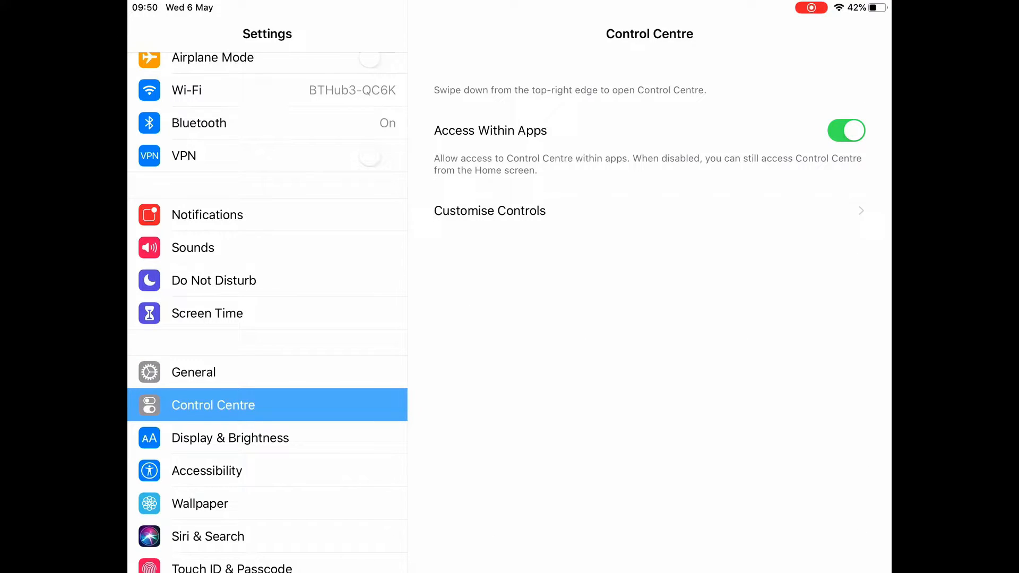
pyautogui.click(490, 211)
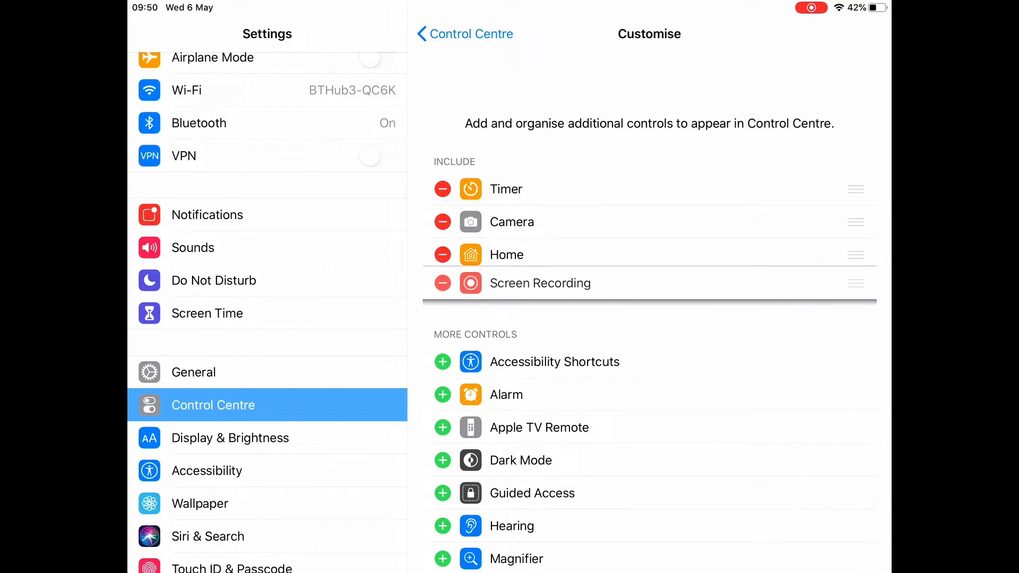
pyautogui.click(465, 34)
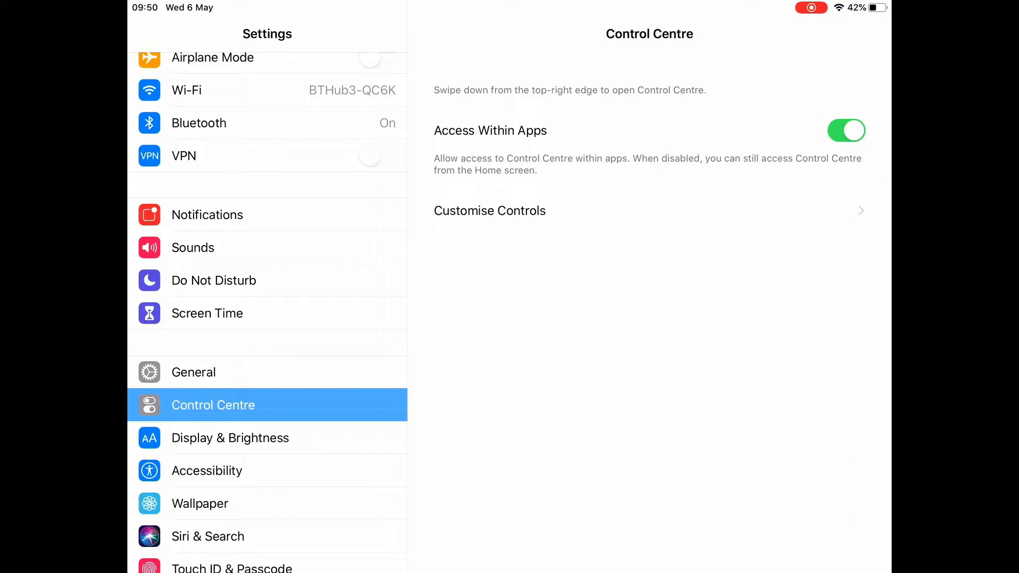
# Review Screen Link settings on the iPad, keeping Native max resolution and 8 Mbps bitrate
pyautogui.press('home')
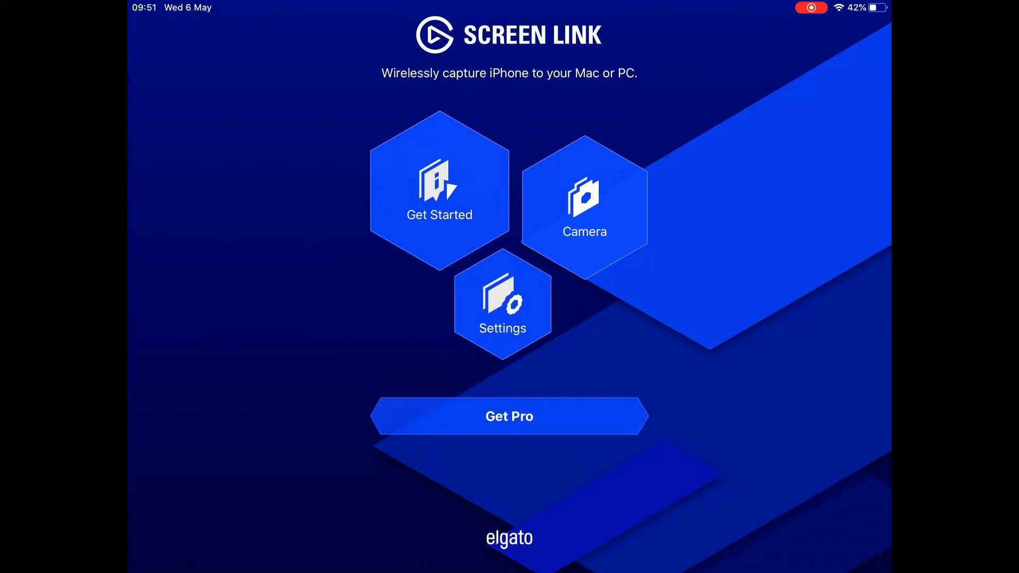
pyautogui.click(502, 305)
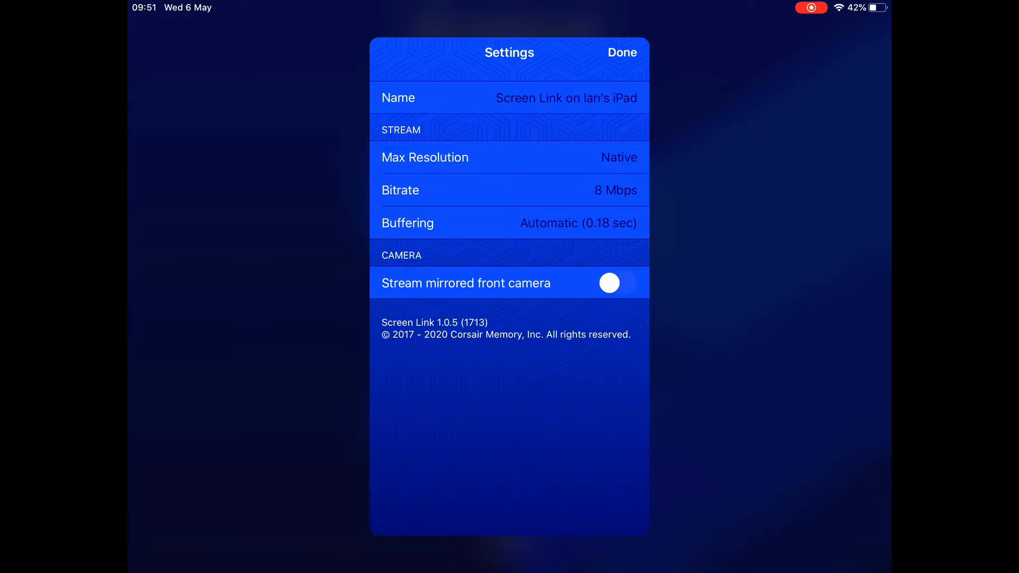
pyautogui.click(510, 157)
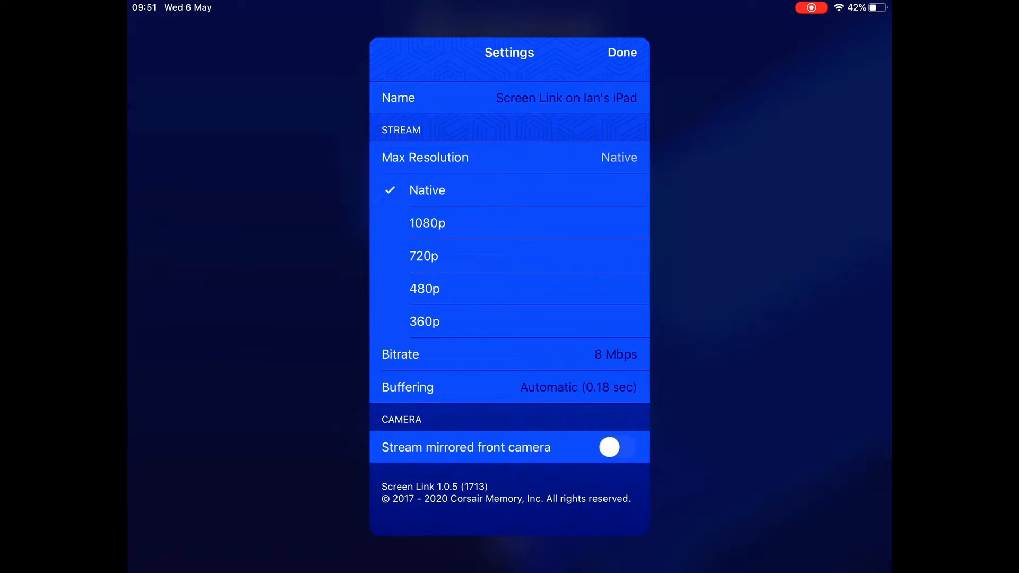
pyautogui.click(509, 354)
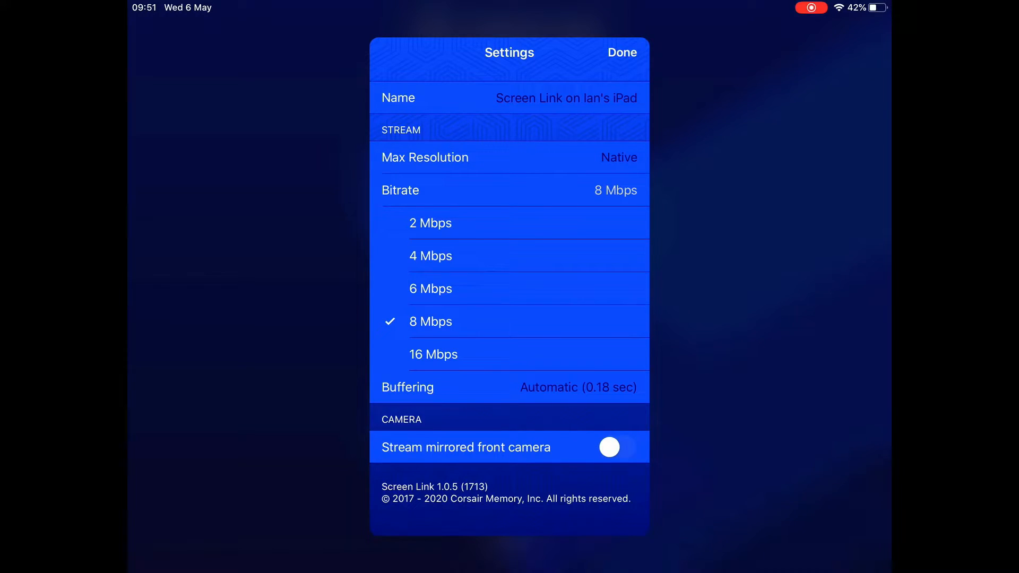
pyautogui.click(429, 321)
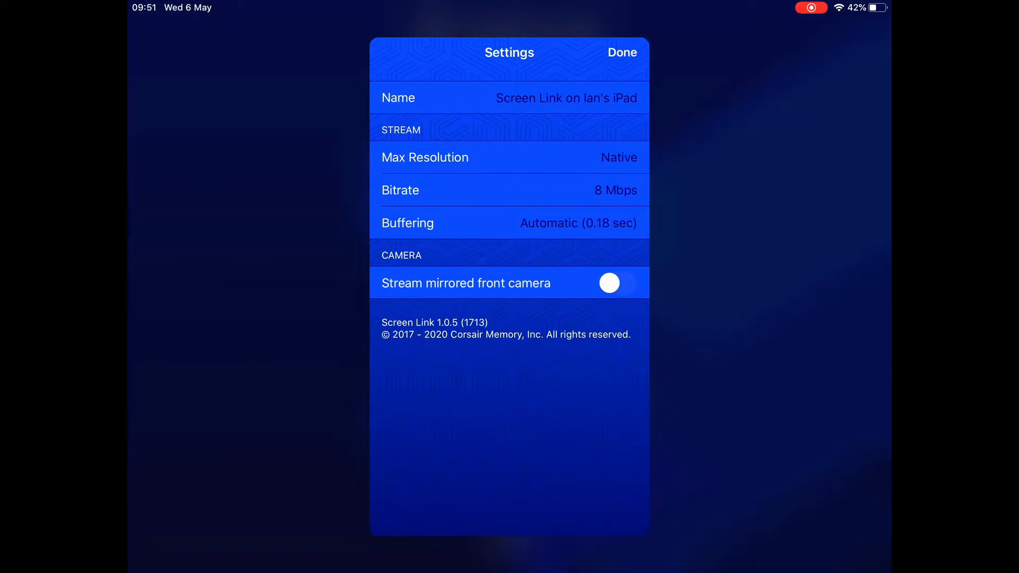
pyautogui.click(509, 157)
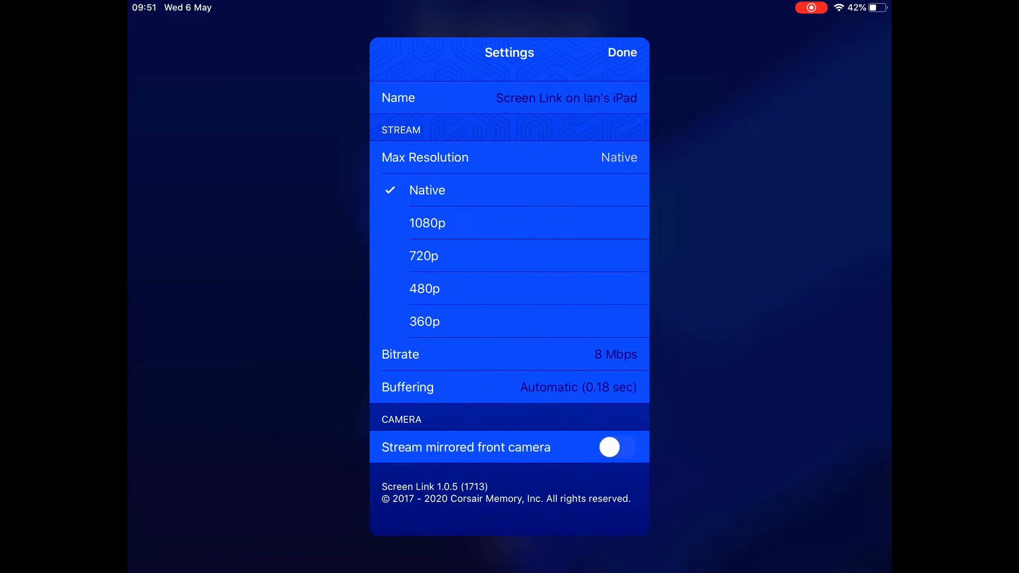
pyautogui.click(621, 52)
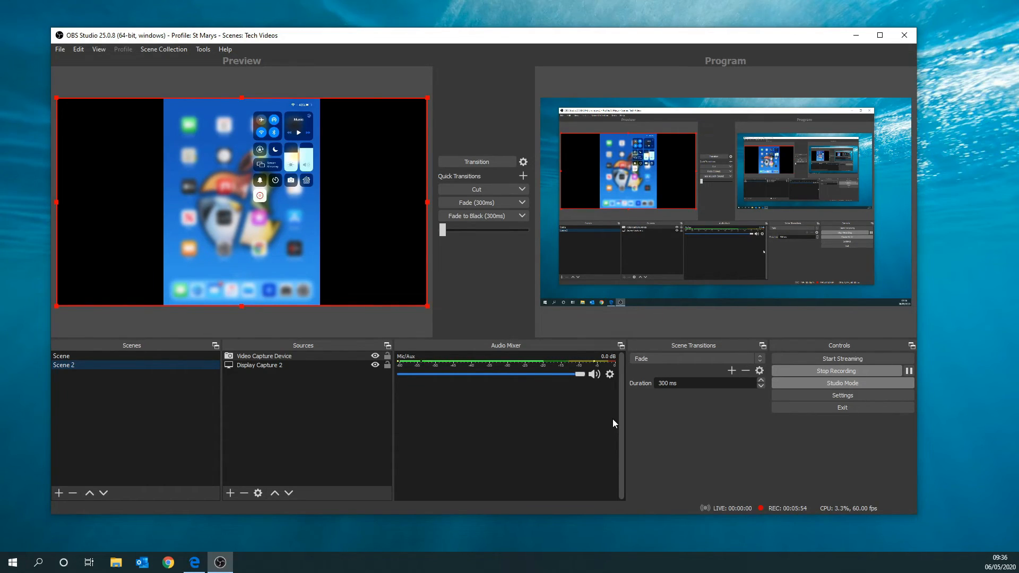
pyautogui.moveTo(428, 311)
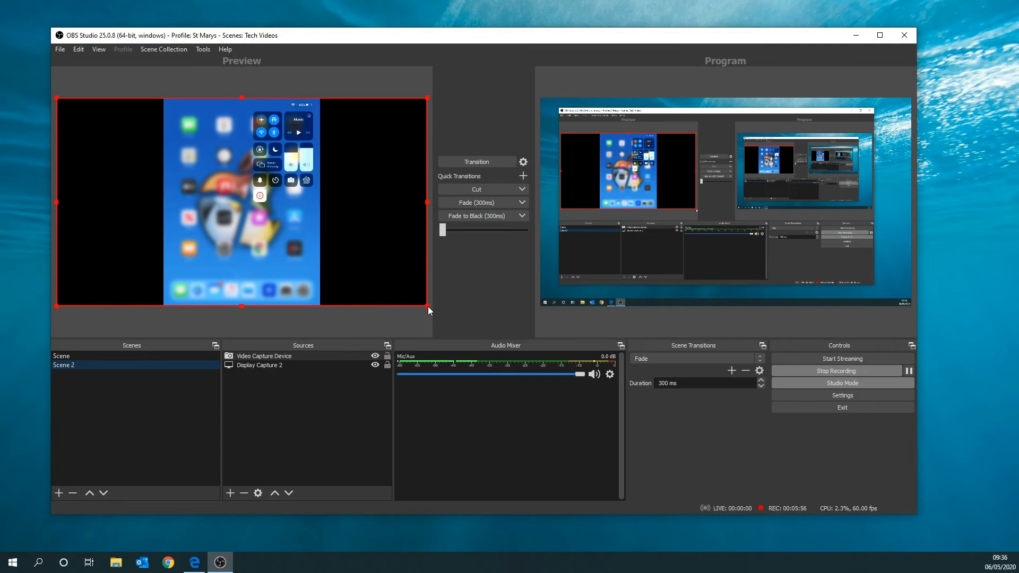